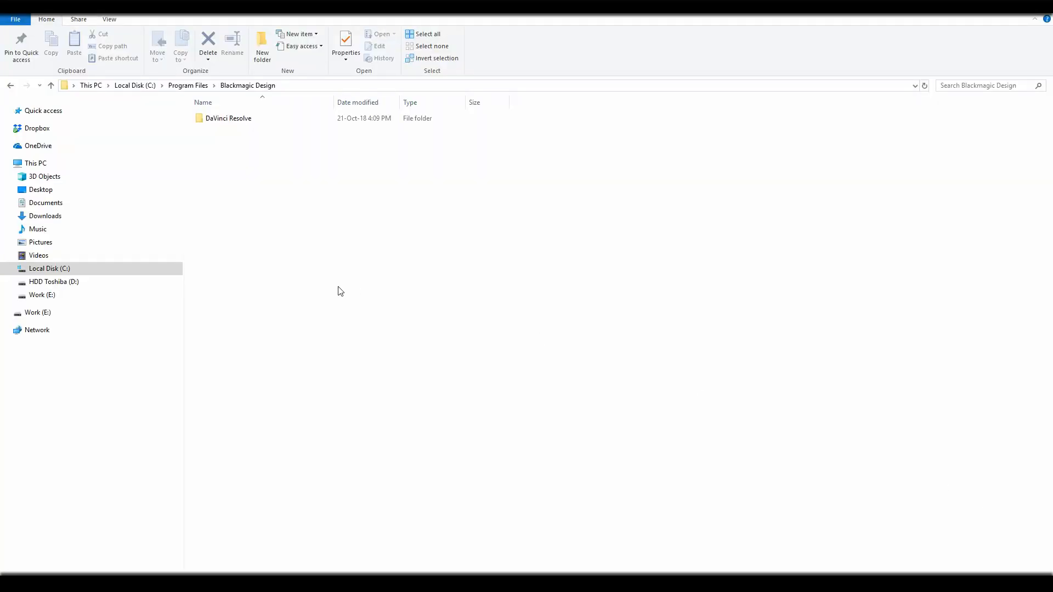
mouse_move(215, 131)
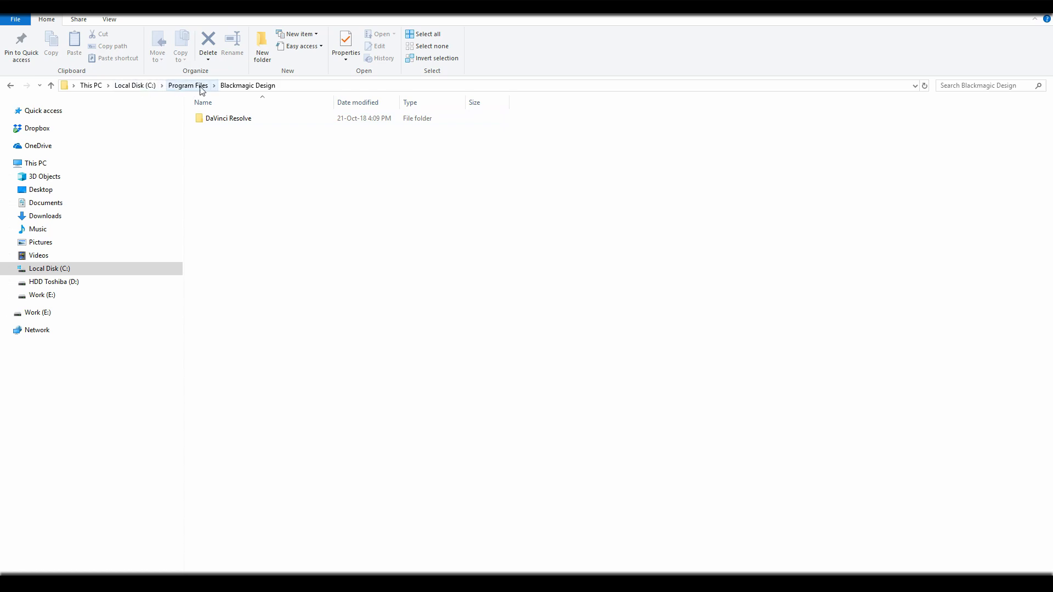
In File Explorer, open DaVinci Resolve > Fusion > Templates > Fusion > custom templates > Transitions
left_click(228, 118)
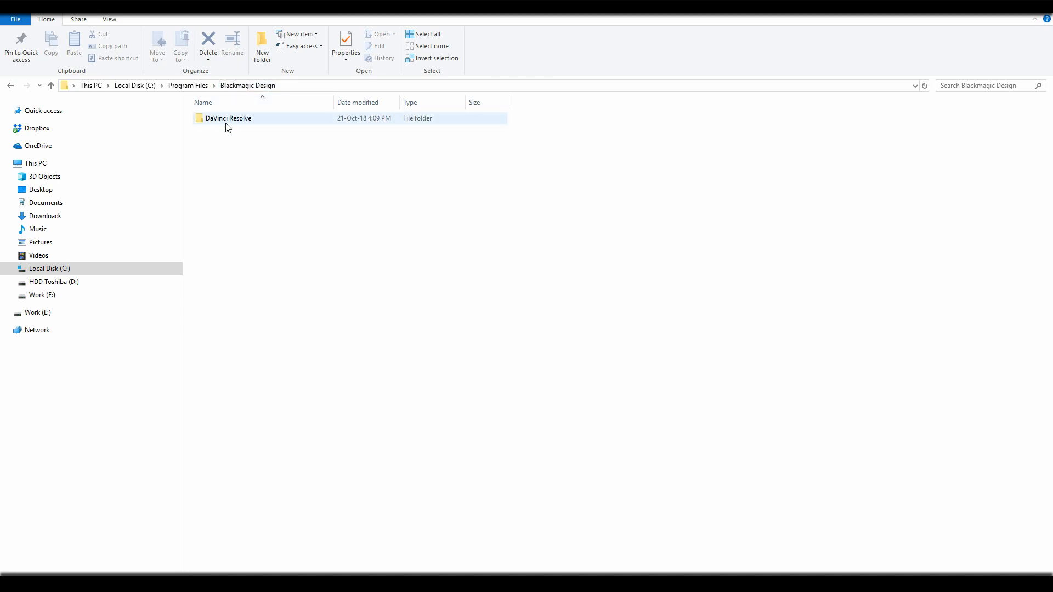
double_click(228, 119)
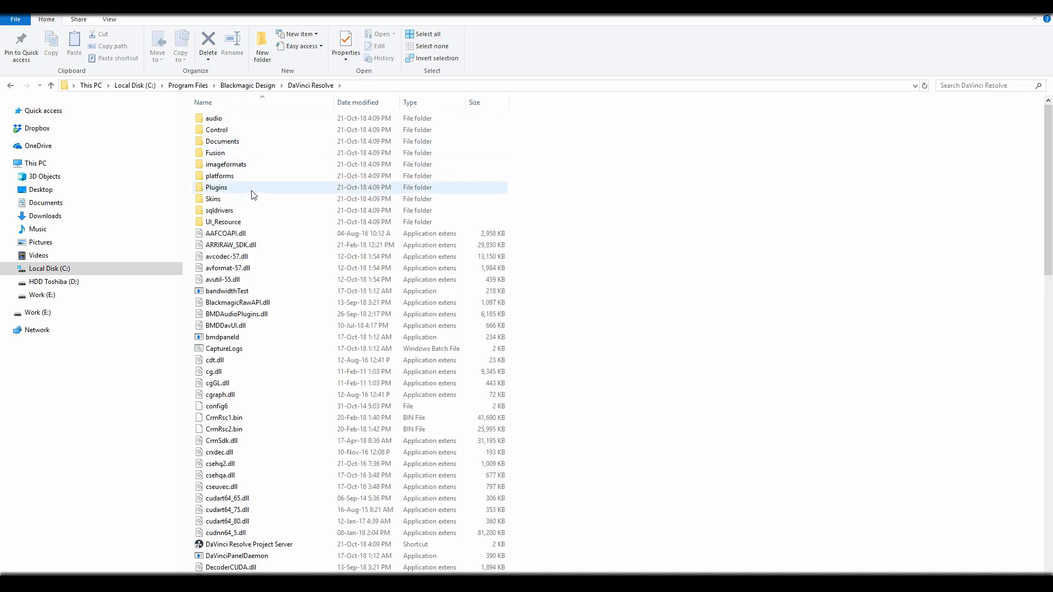
double_click(215, 153)
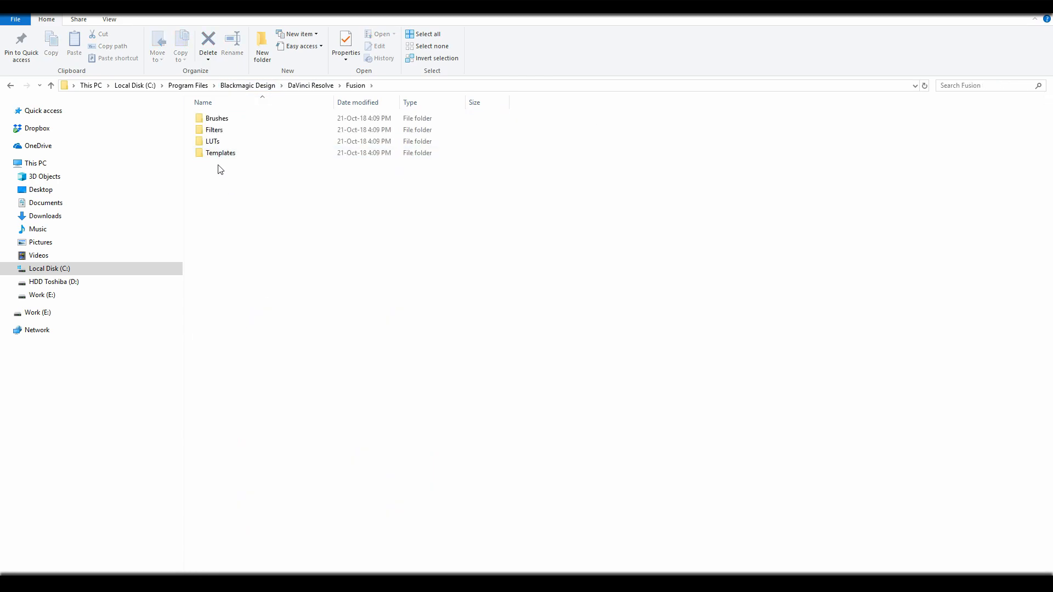
double_click(220, 153)
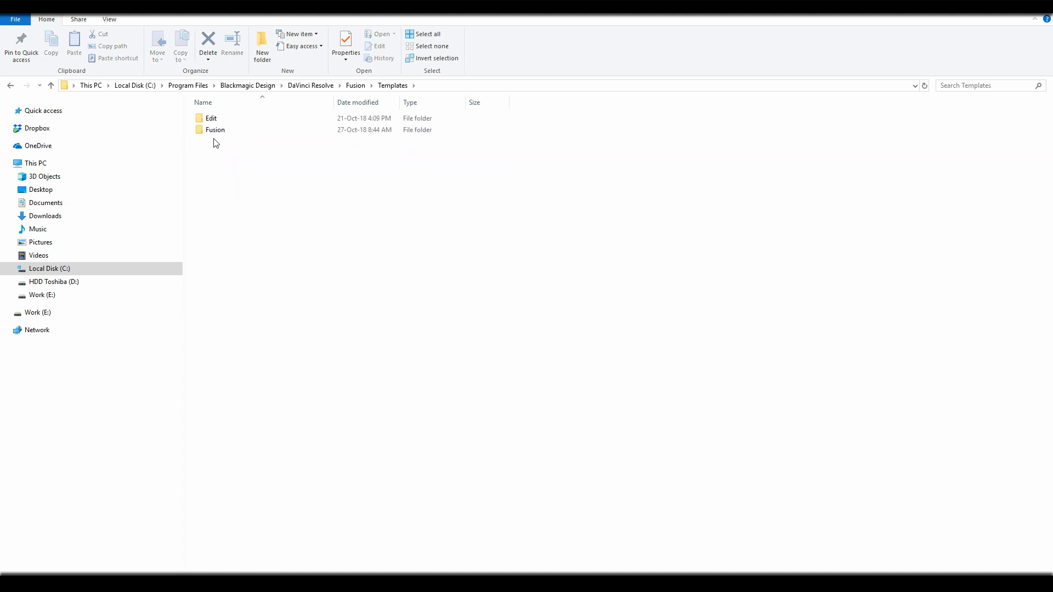
double_click(215, 129)
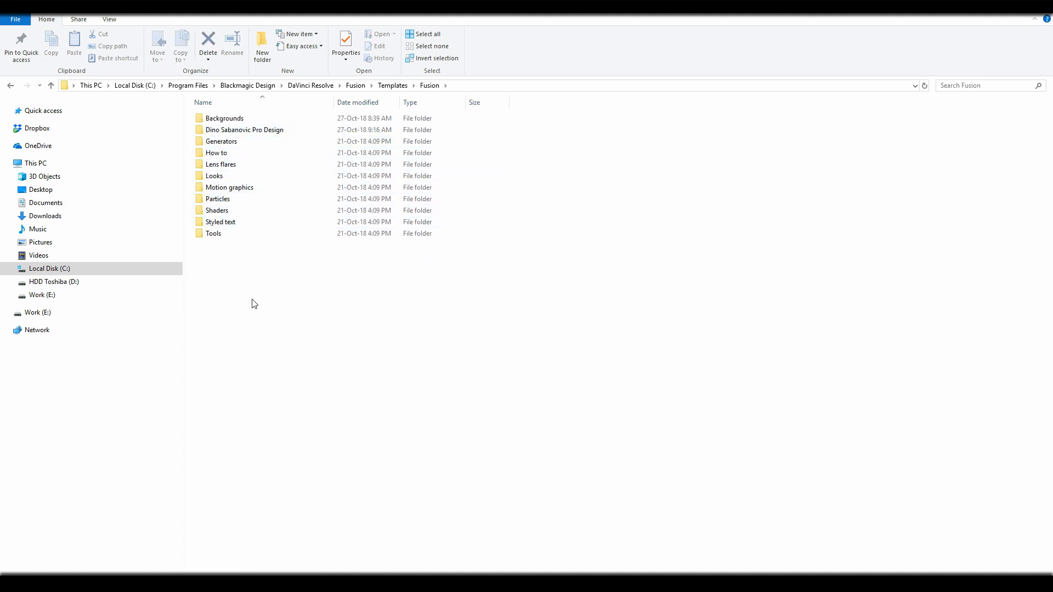
mouse_move(255, 338)
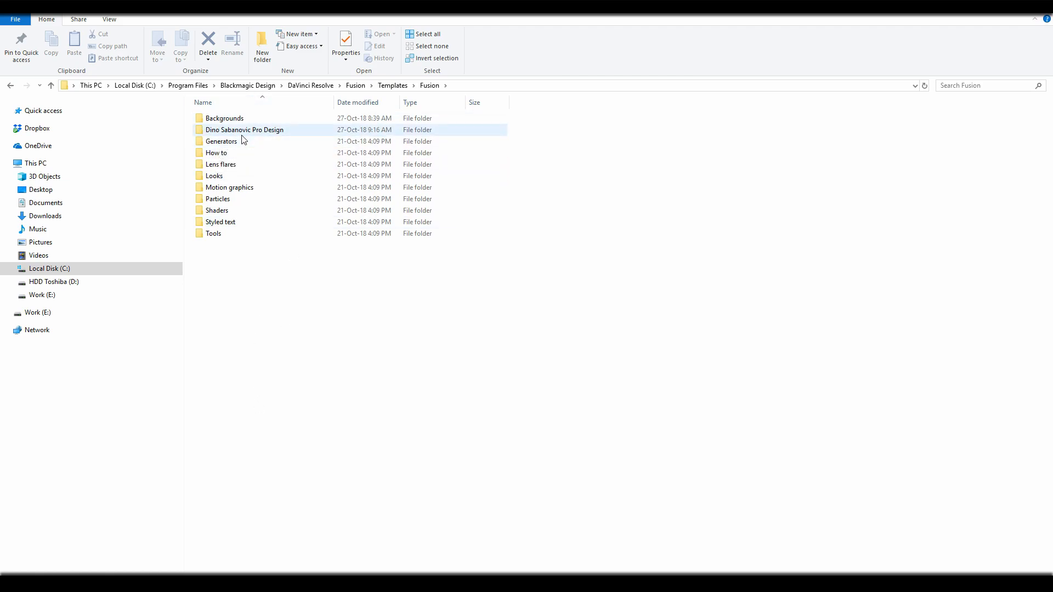
double_click(245, 130)
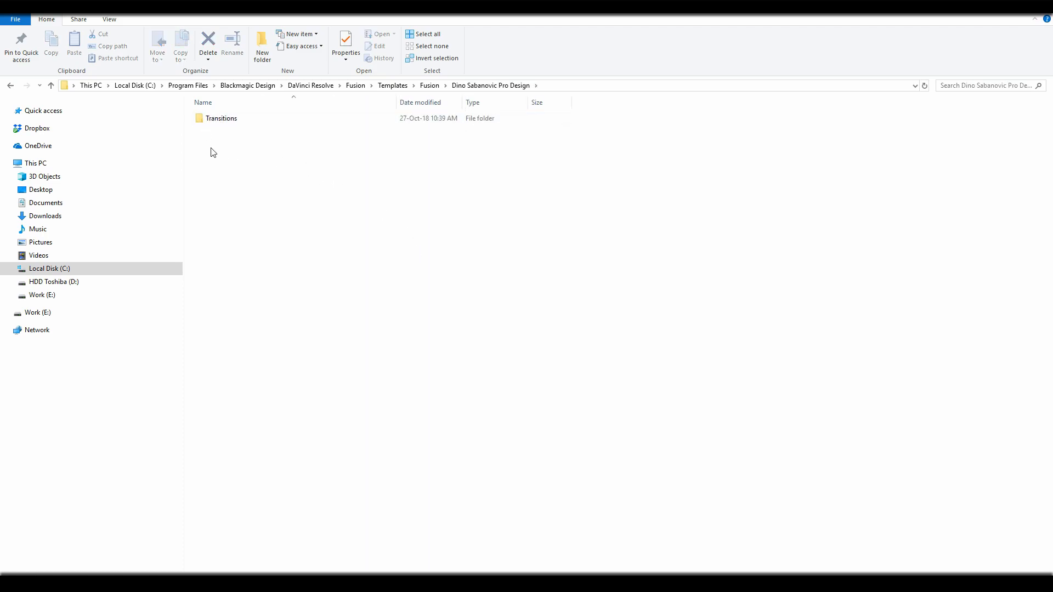
mouse_move(236, 196)
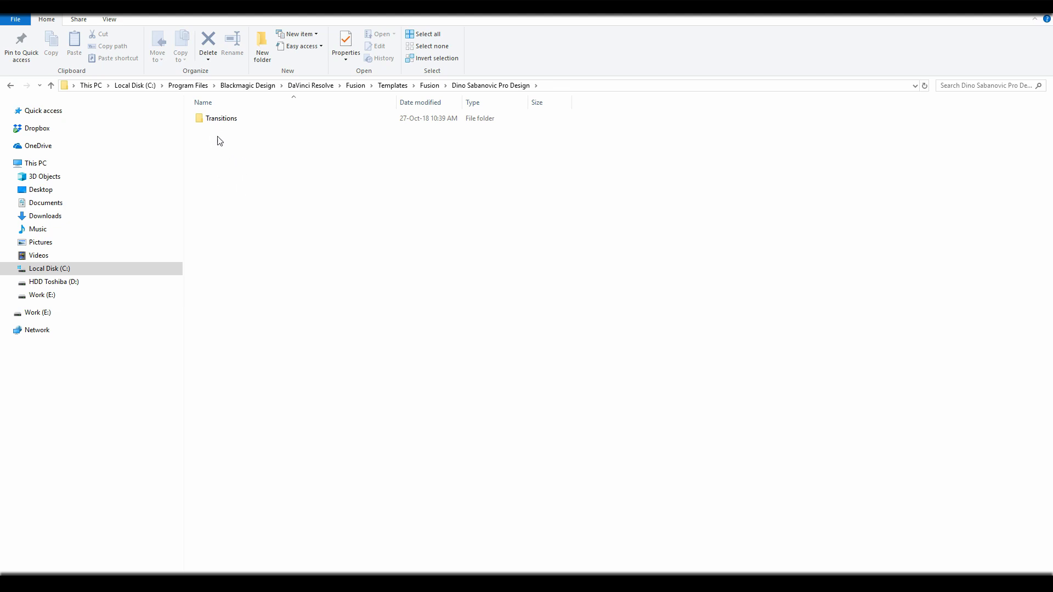
left_click(220, 118)
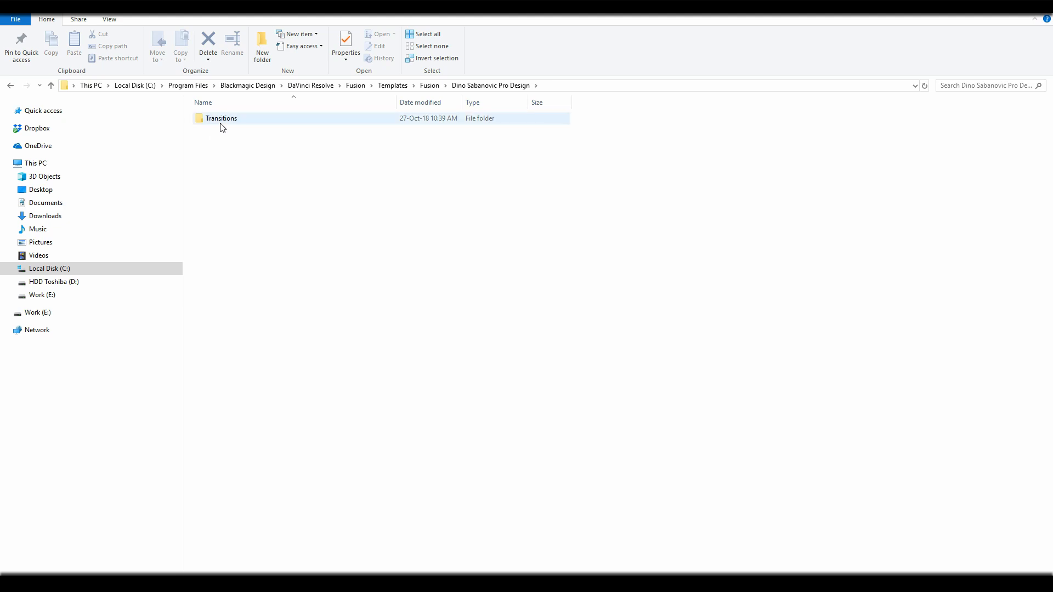
double_click(222, 118)
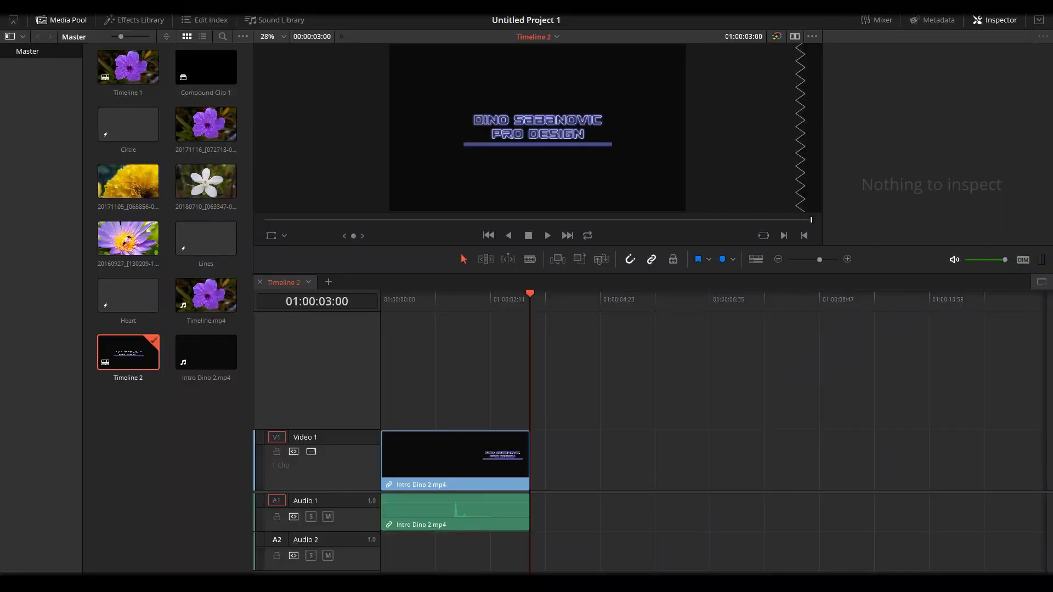
mouse_move(216, 499)
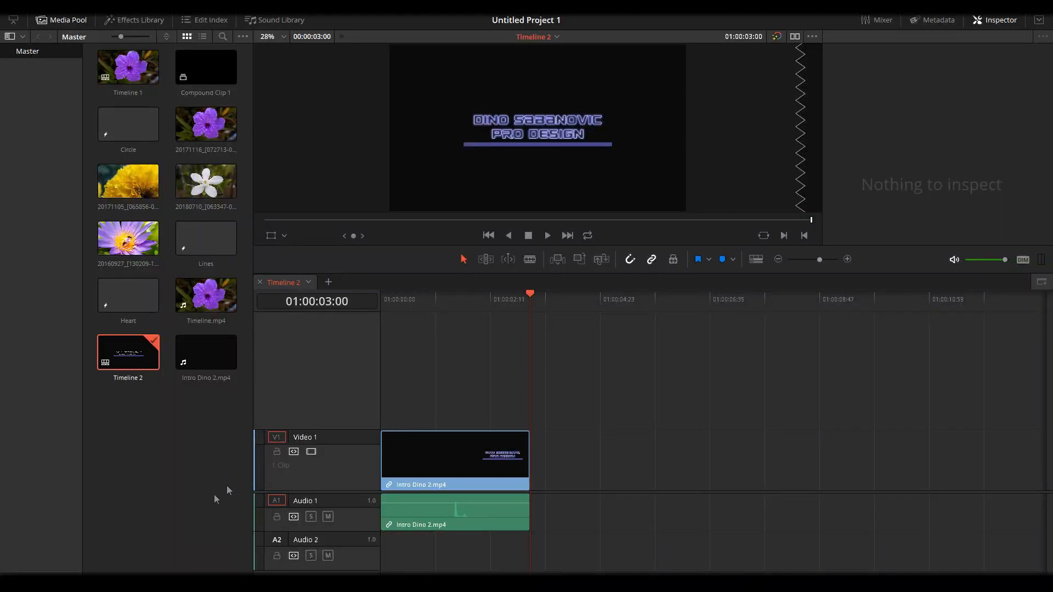
Create an empty Timeline 3 from the Media Pool
right_click(215, 490)
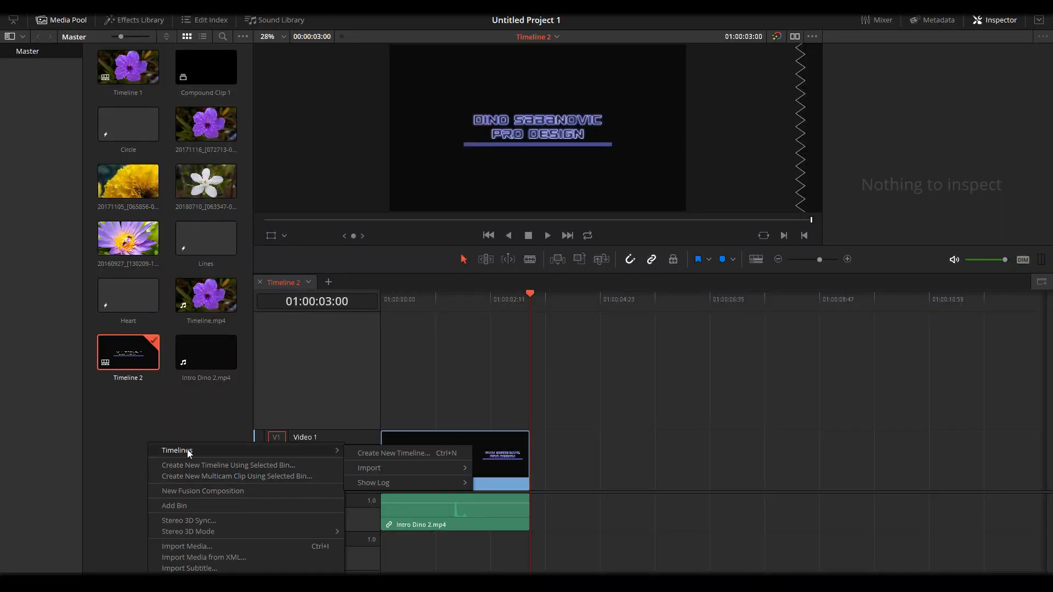
left_click(393, 452)
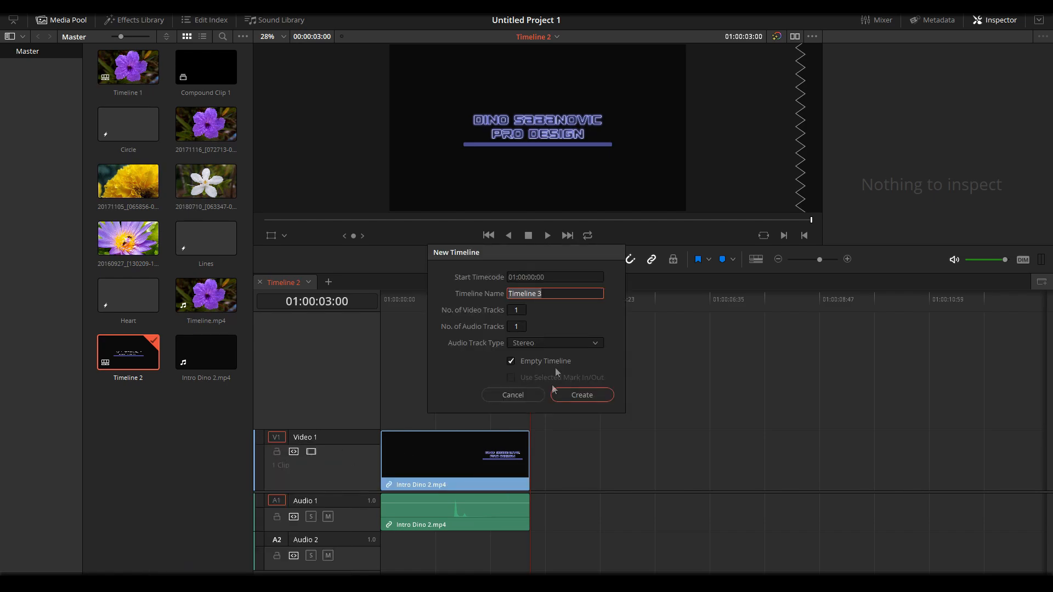
left_click(580, 395)
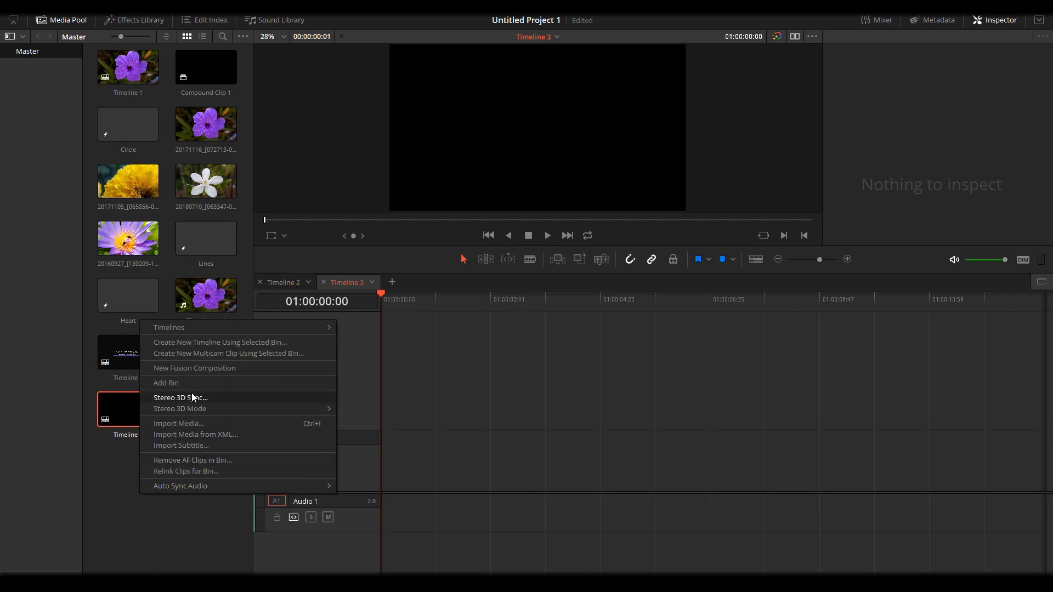
Create Fusion Composition 1 with a 00:00:02:00 duration
left_click(194, 368)
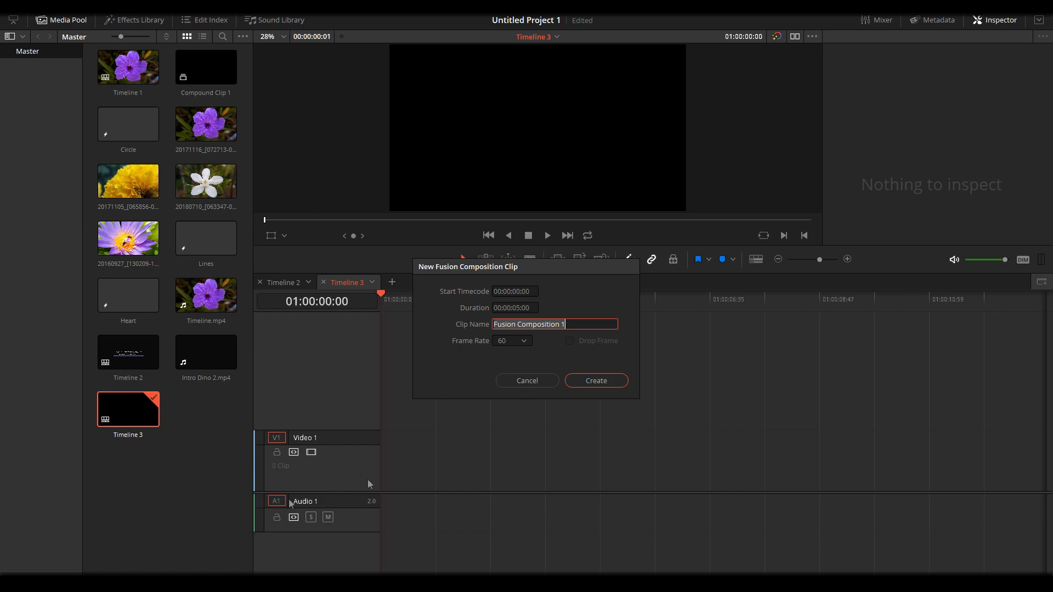
left_click(514, 308)
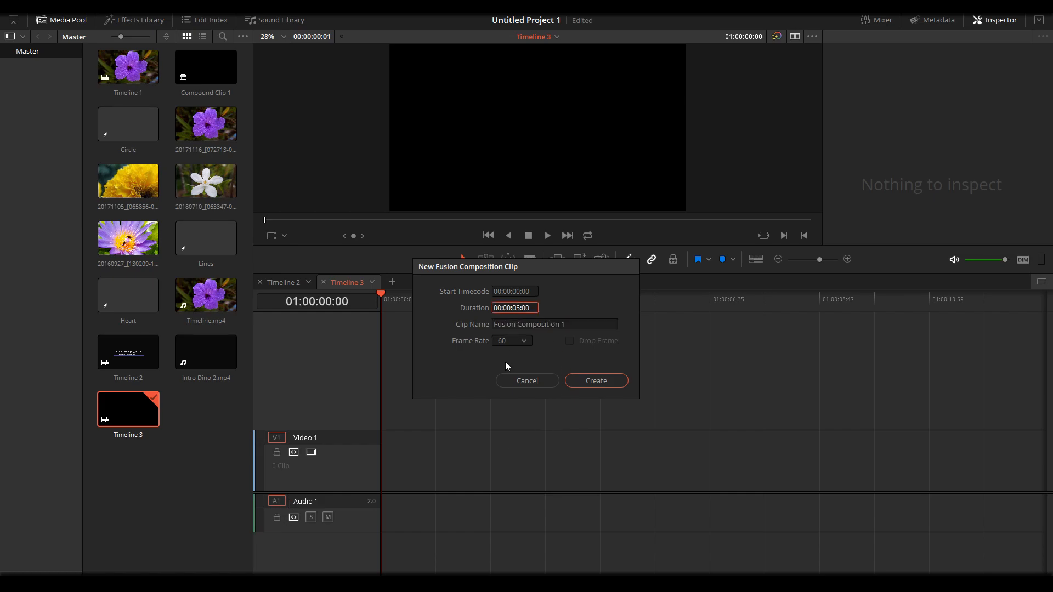
type("00:00:02:00")
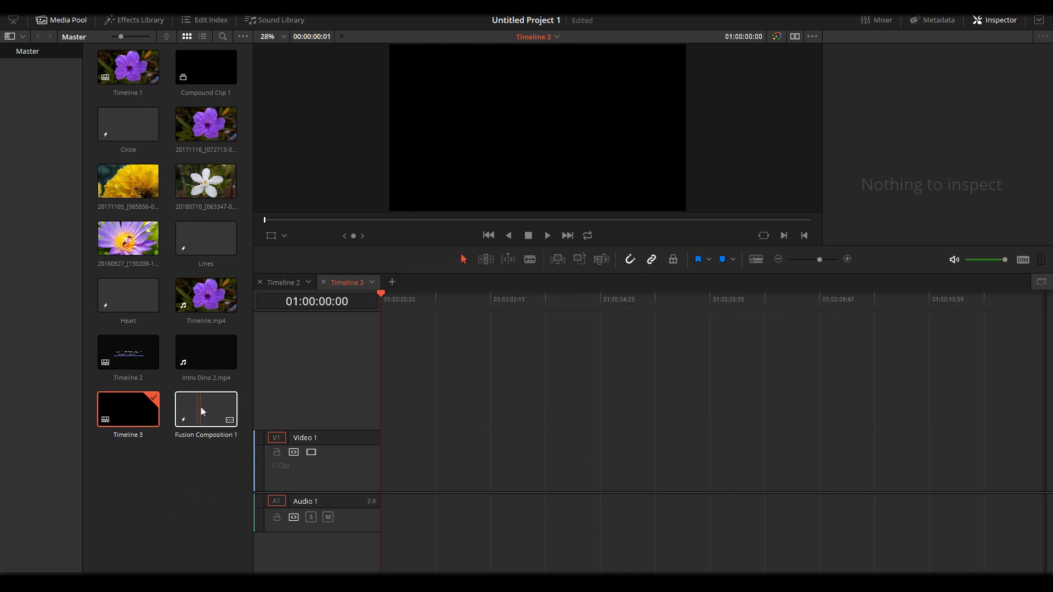
left_click(206, 409)
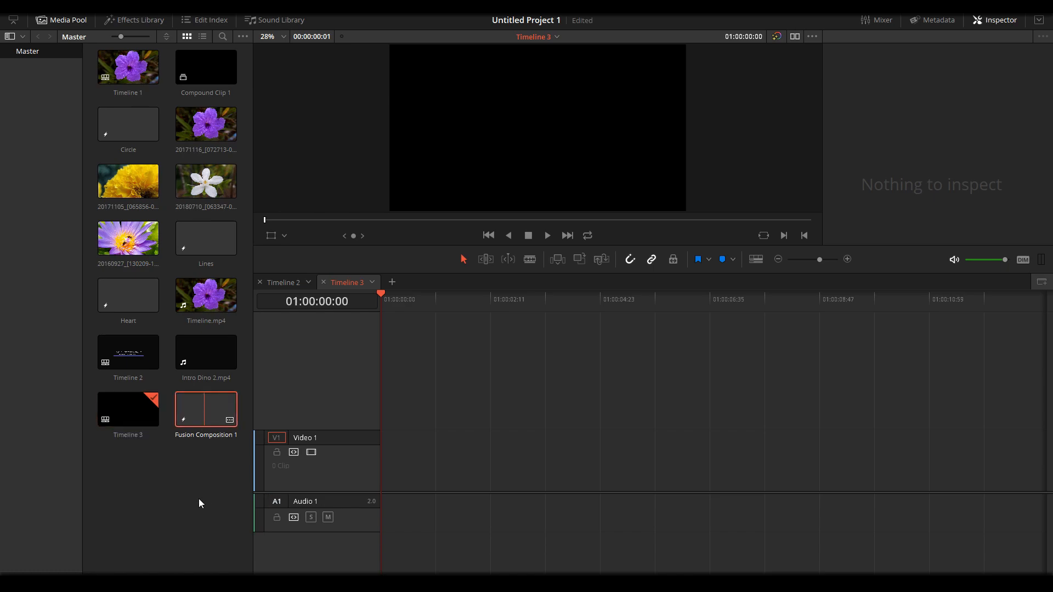
Open Fusion Composition 1, move MediaOut1 right, and show the custom Transitions templates
double_click(206, 409)
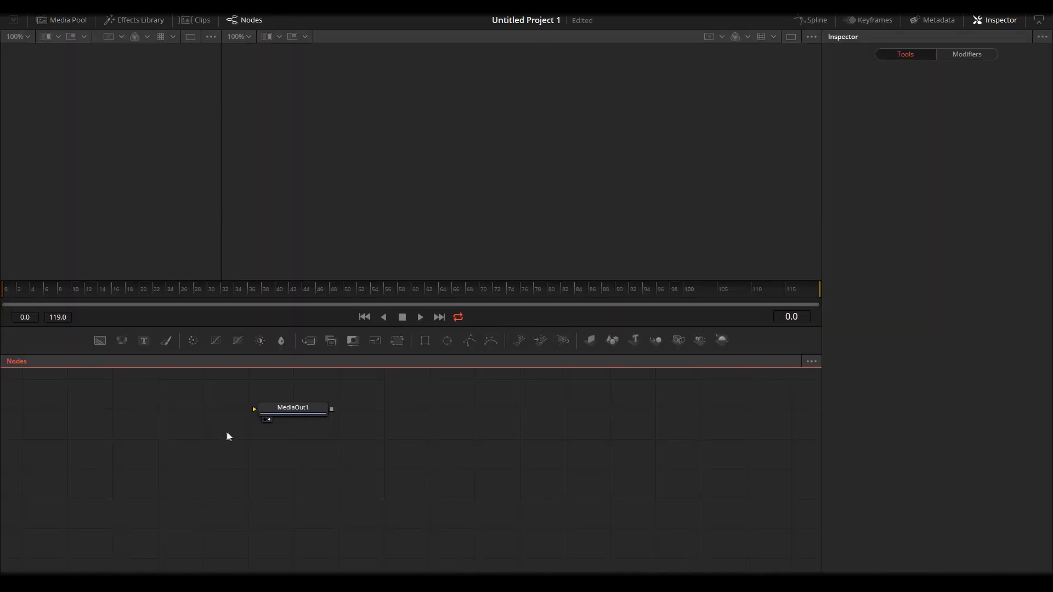
left_click_drag(292, 408, 632, 448)
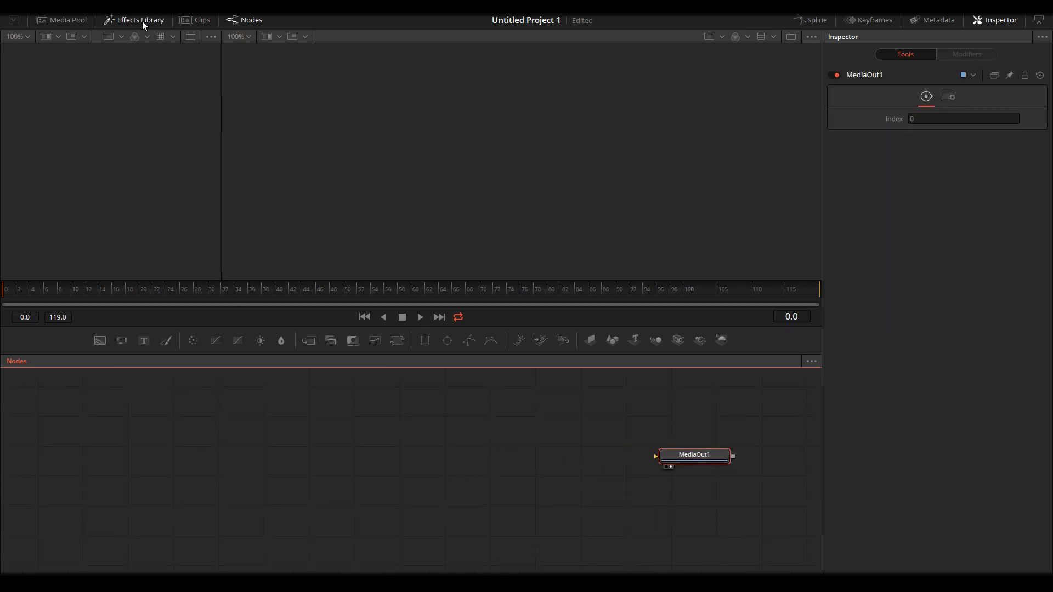
left_click(138, 19)
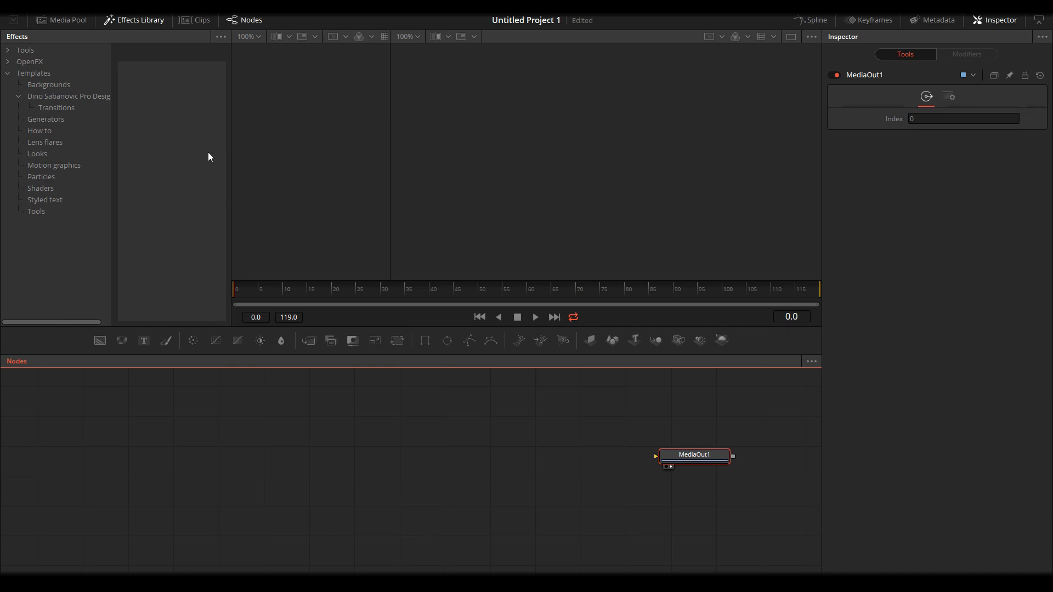
left_click(59, 96)
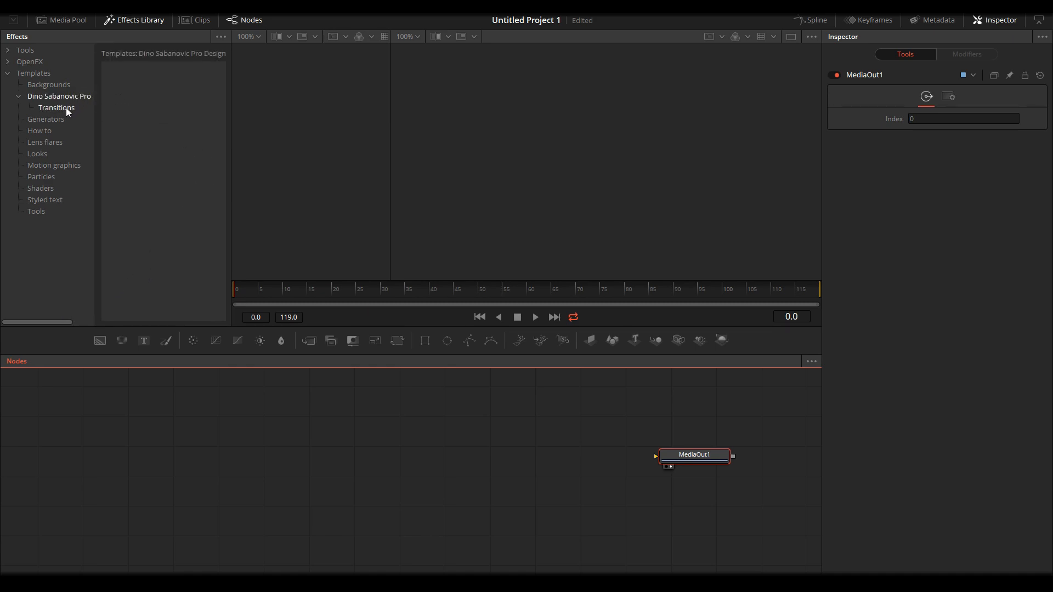
left_click(57, 107)
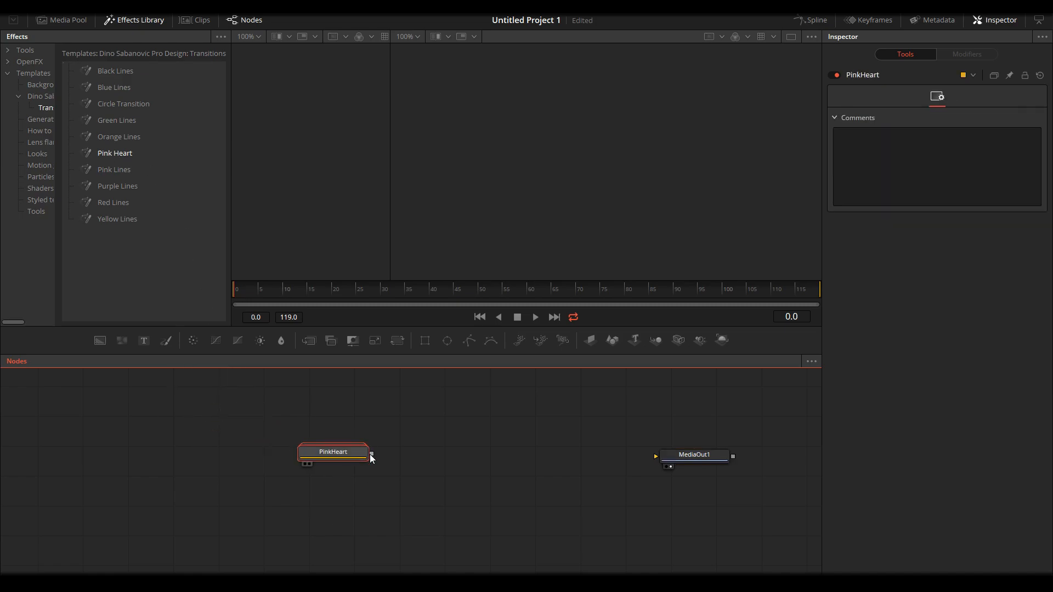
Connect the template node to MediaOut1 and scrub the viewer through the circle transition
left_click_drag(370, 454, 657, 457)
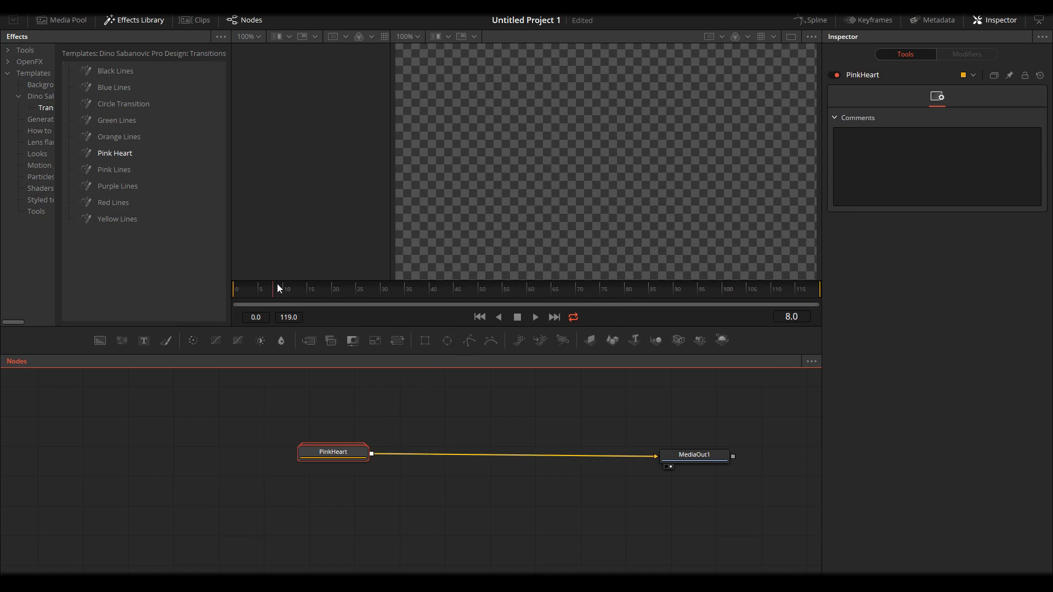
left_click(451, 289)
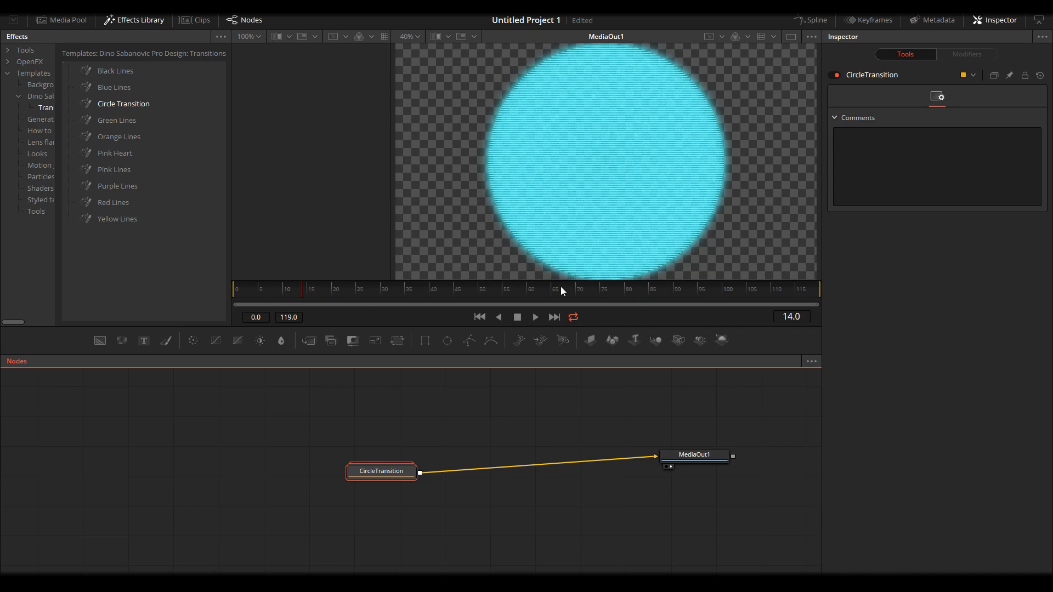
left_click(760, 290)
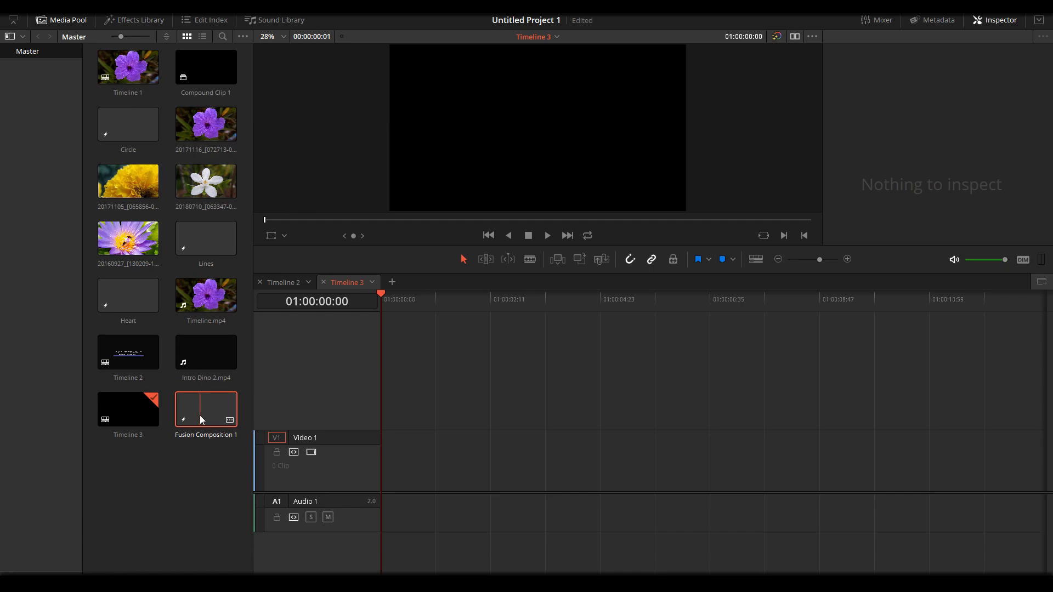
Put Fusion Composition 1 on Video 1, play it, and begin a new composition
left_click_drag(206, 408, 452, 461)
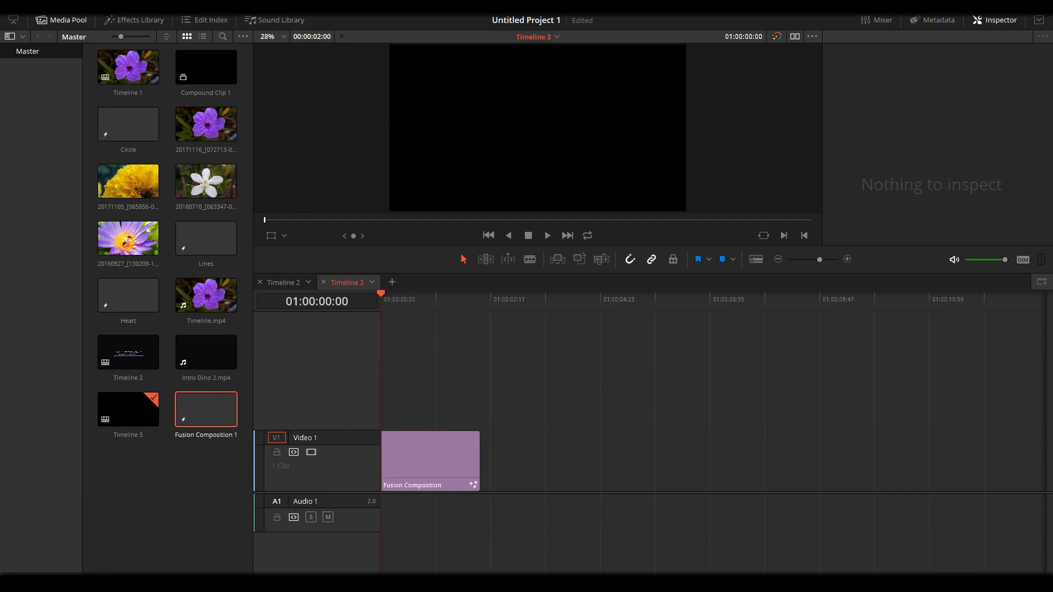
left_click(405, 299)
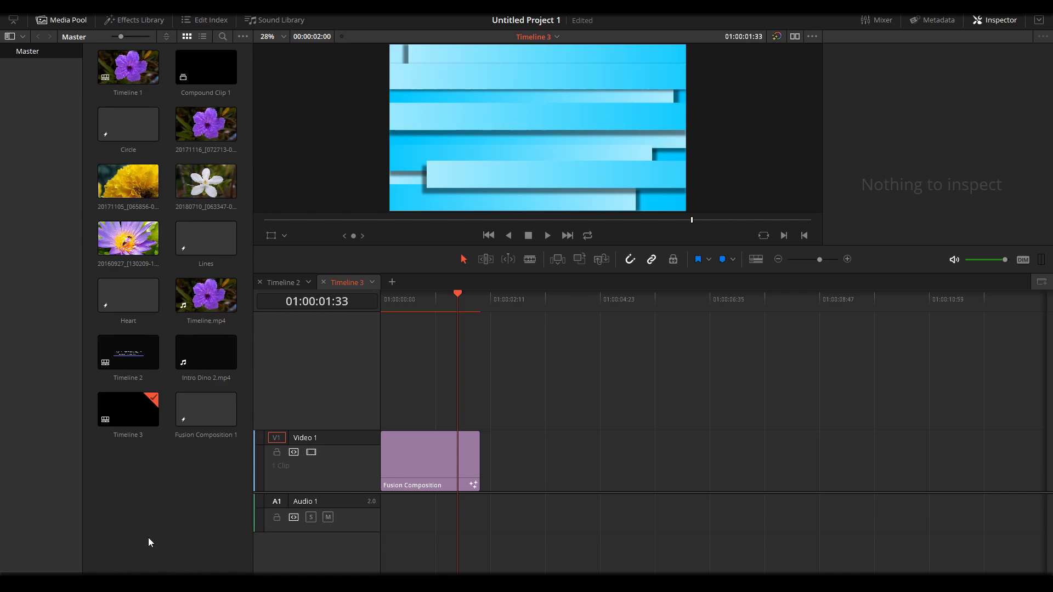
left_click(629, 260)
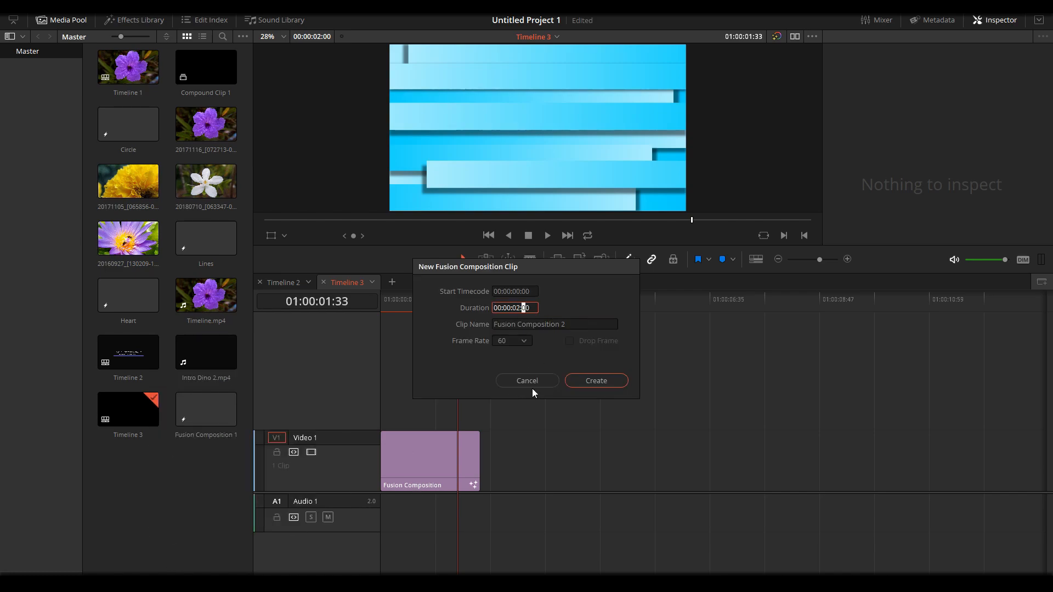
Create Fusion Composition 2 and expand Templates > Dino Sabanovic Pro Design > Transitions
left_click(594, 381)
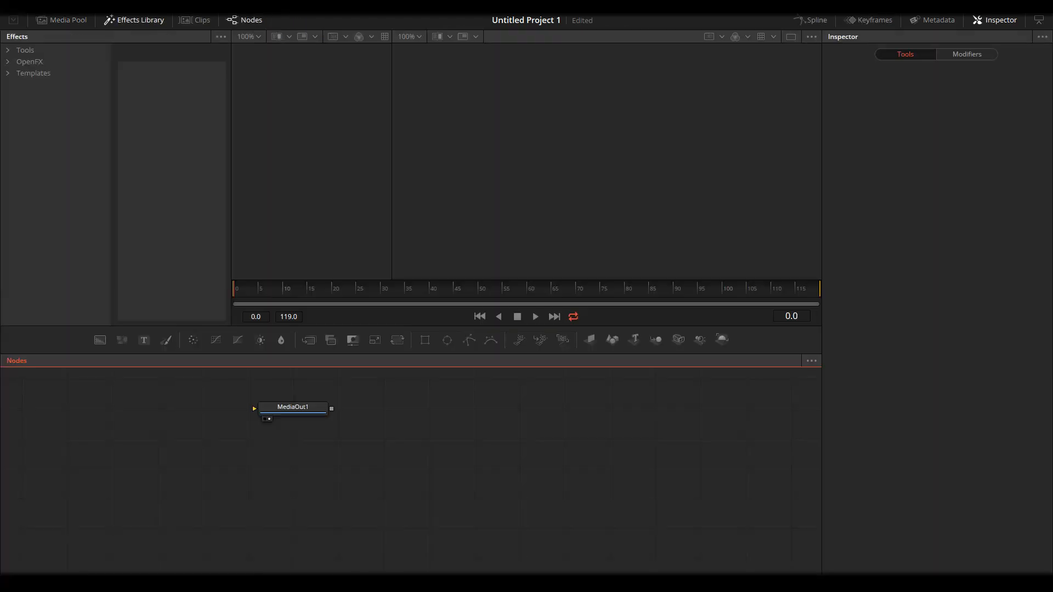
left_click(8, 72)
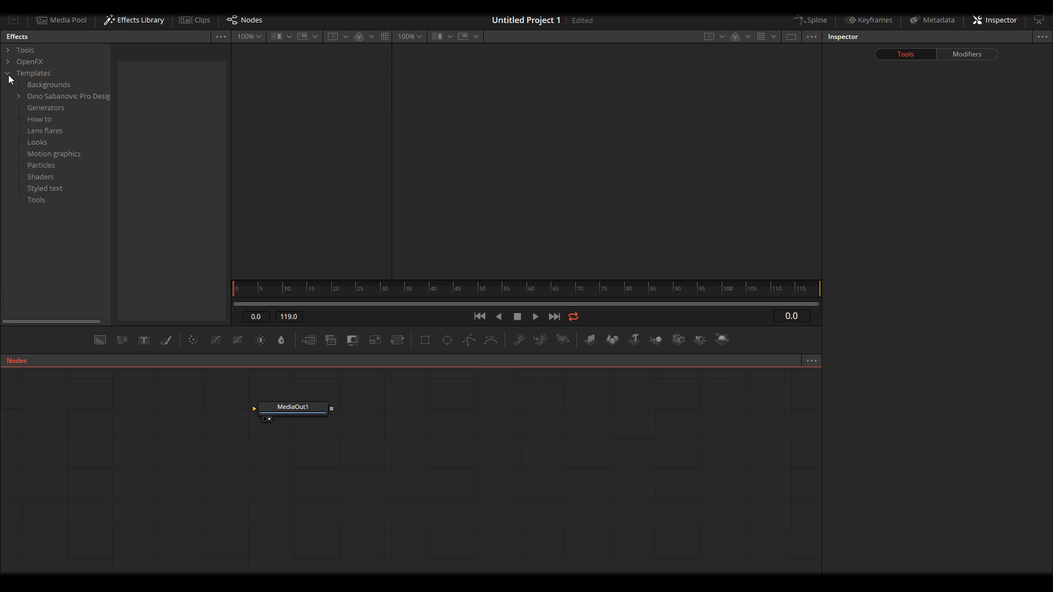
left_click(68, 96)
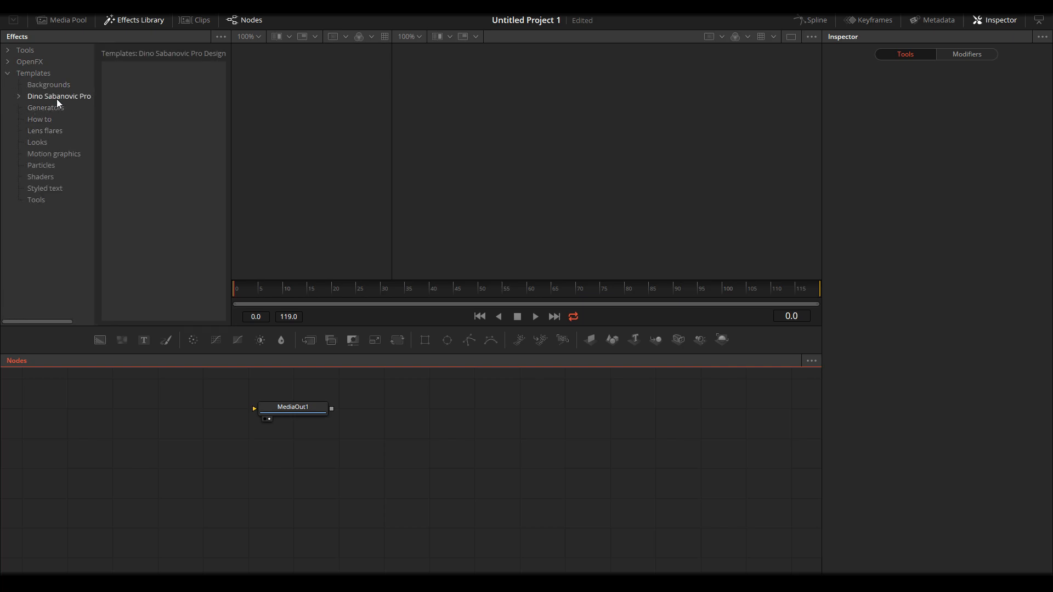
left_click(59, 96)
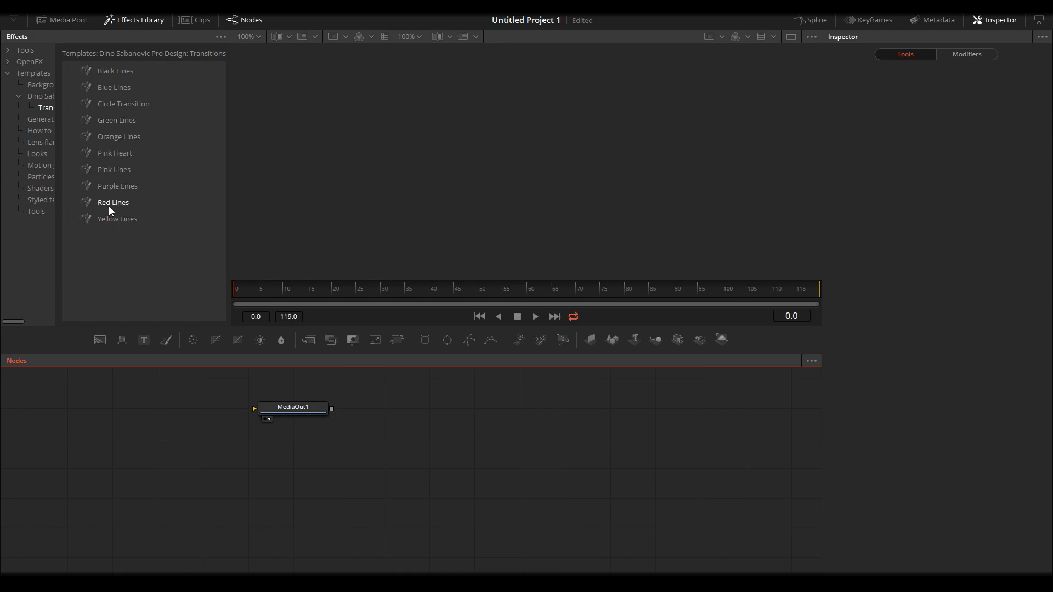
Add the Red Lines node, wire it to MediaOut1, and scrub to preview
left_click_drag(113, 203, 123, 443)
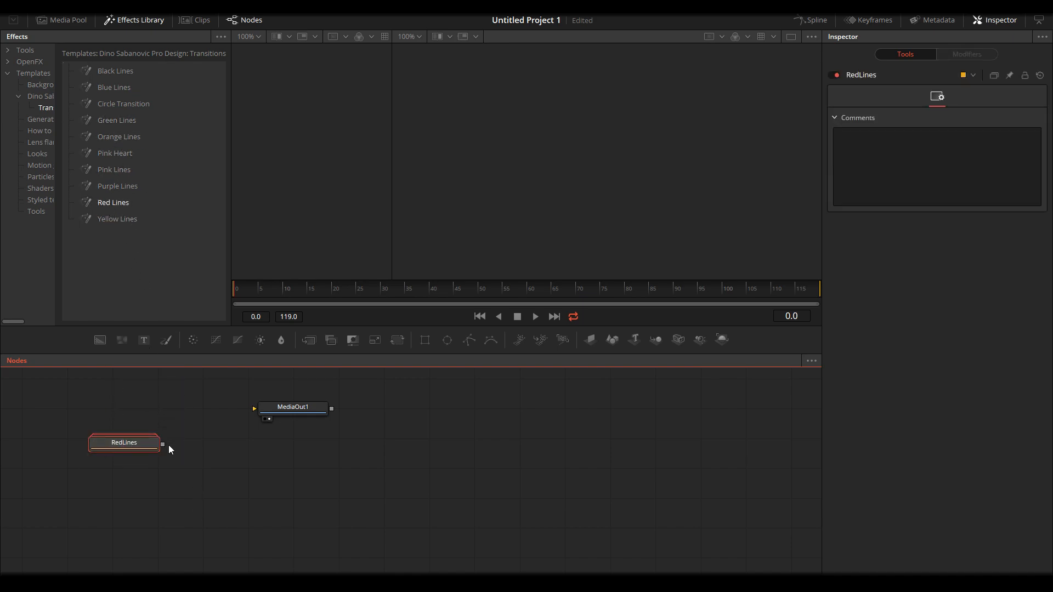
left_click_drag(161, 444, 292, 408)
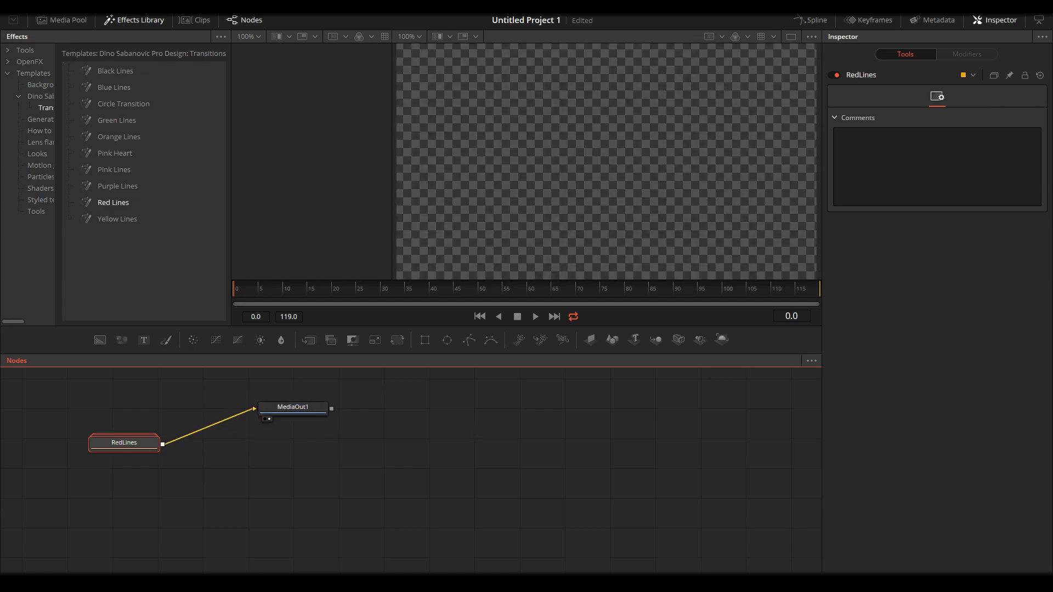
left_click(307, 288)
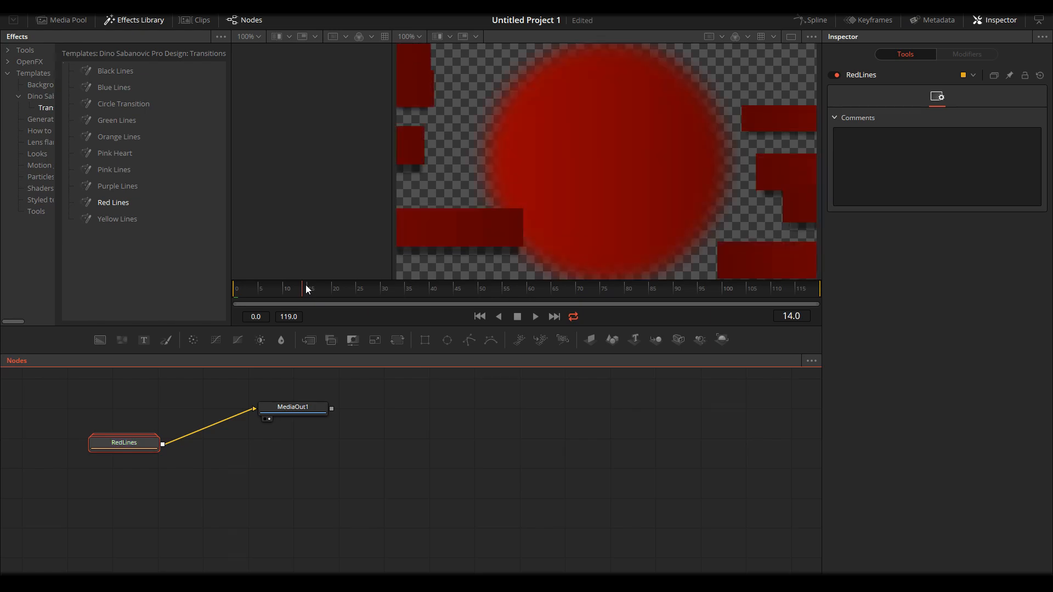
left_click(675, 288)
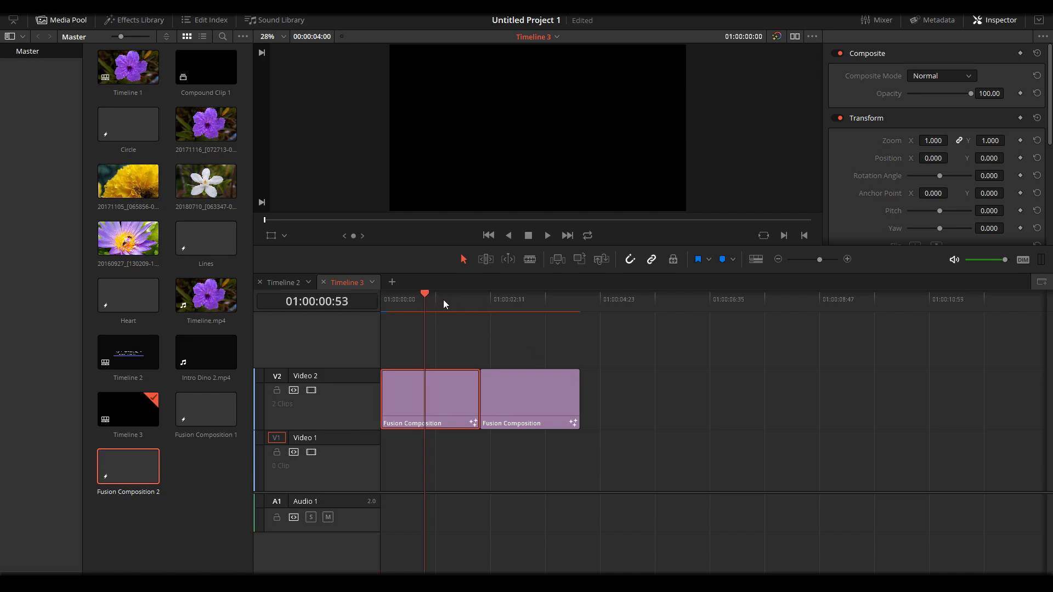
Move Timeline 3's playhead later to preview the second clip's red lines
left_click(545, 299)
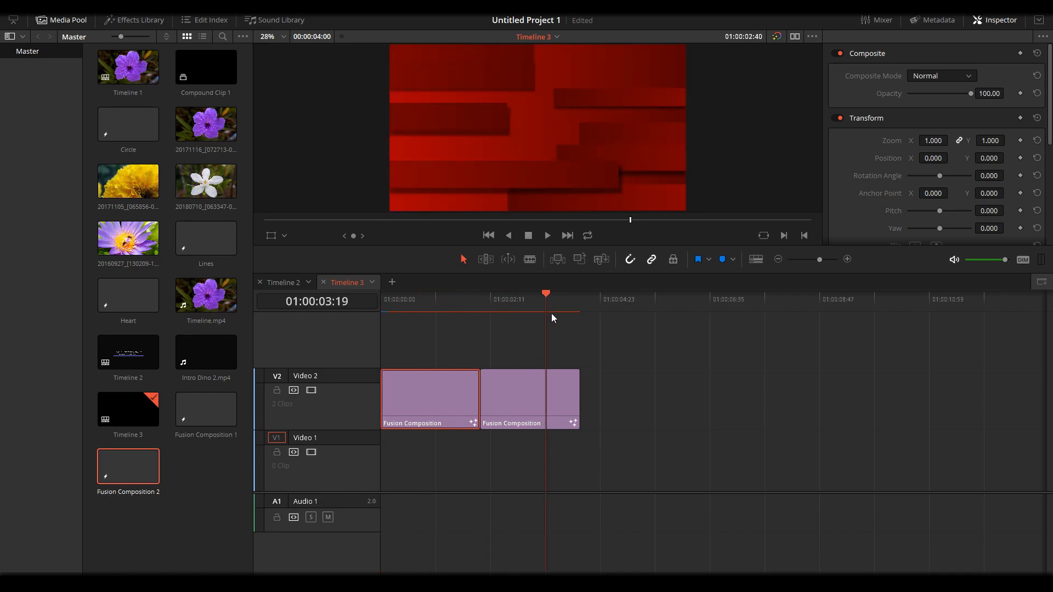